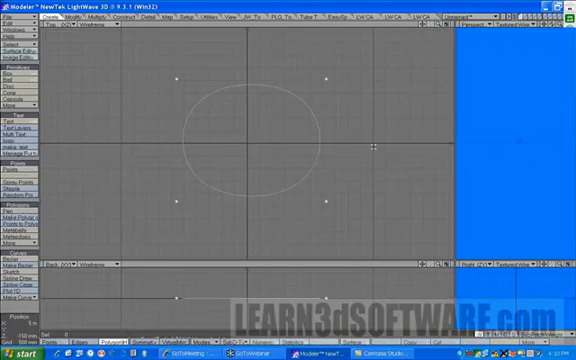
pyautogui.moveTo(227, 113)
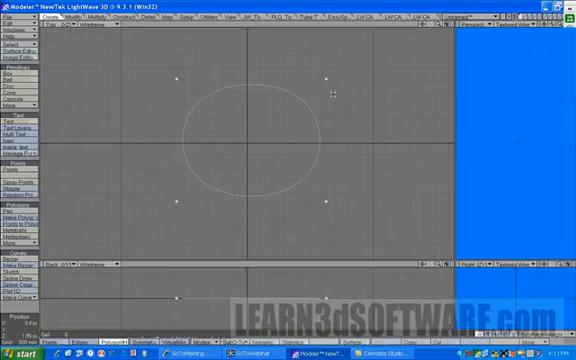
pyautogui.moveTo(297, 170)
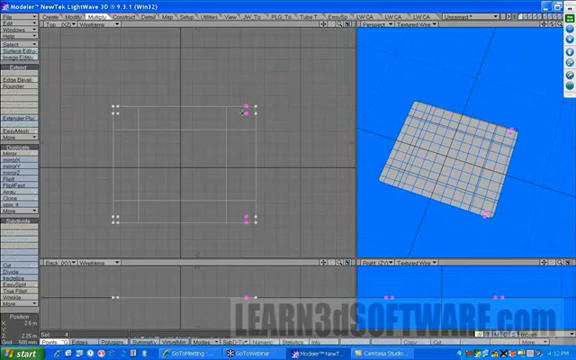
pyautogui.moveTo(246, 97)
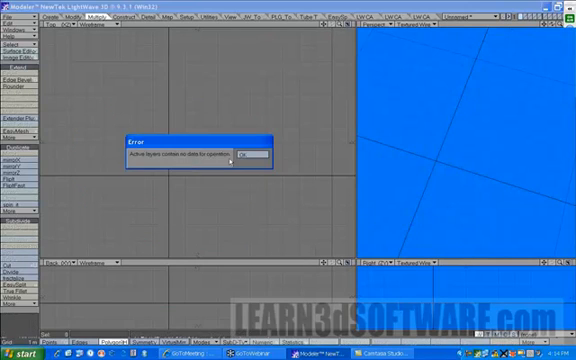
# Step: Dismiss the 'Active layers contain no data for operation' error with OK
pyautogui.click(242, 158)
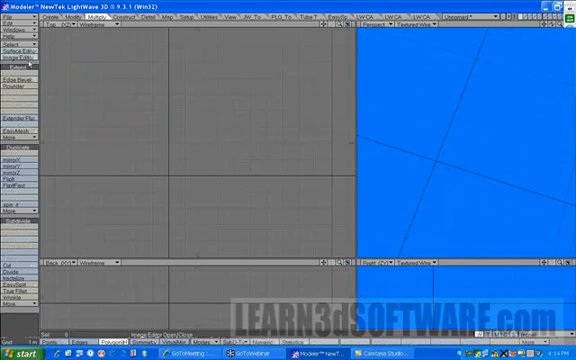